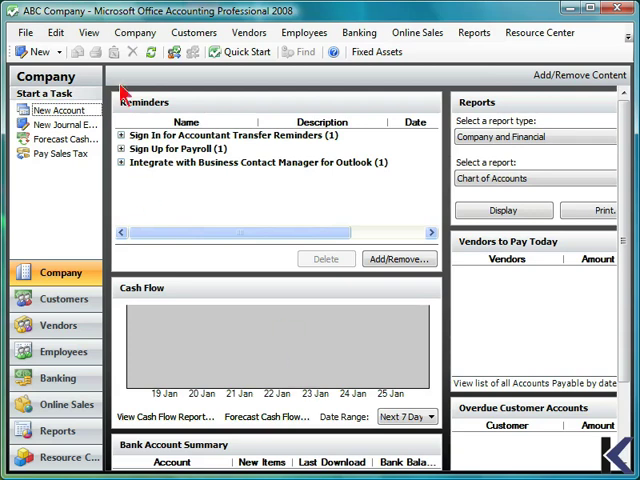
Open Company > Preferences to reach the Company settings.
click(135, 32)
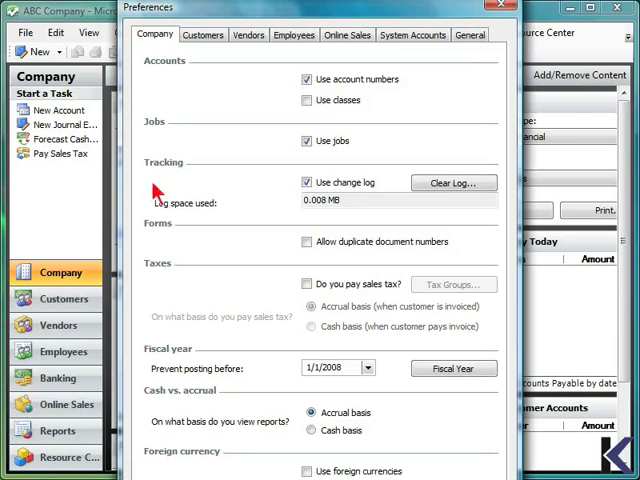
mouse_move(155, 48)
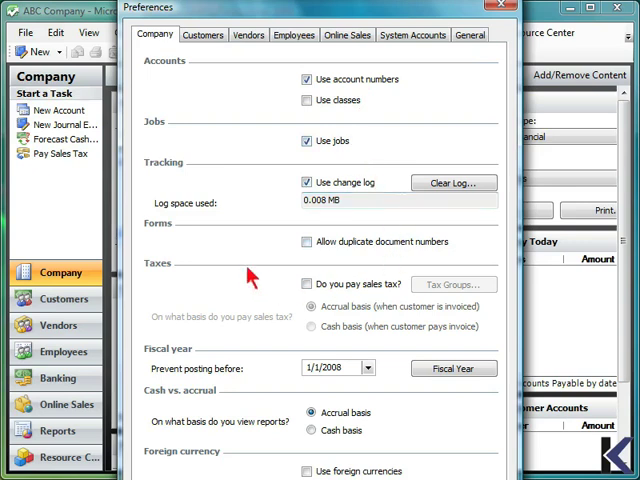
mouse_move(200, 300)
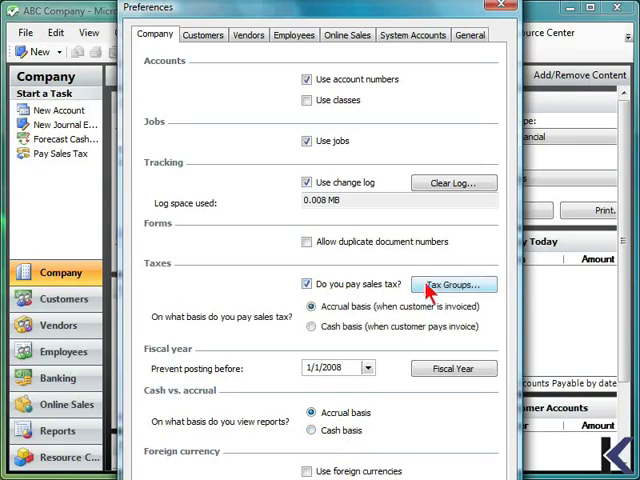
click(452, 285)
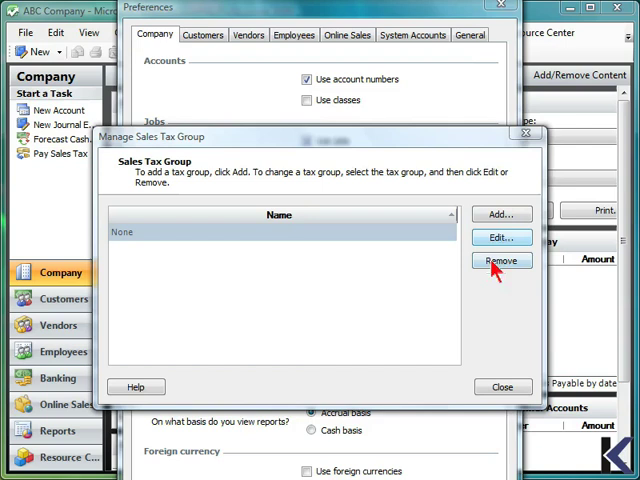
mouse_move(503, 390)
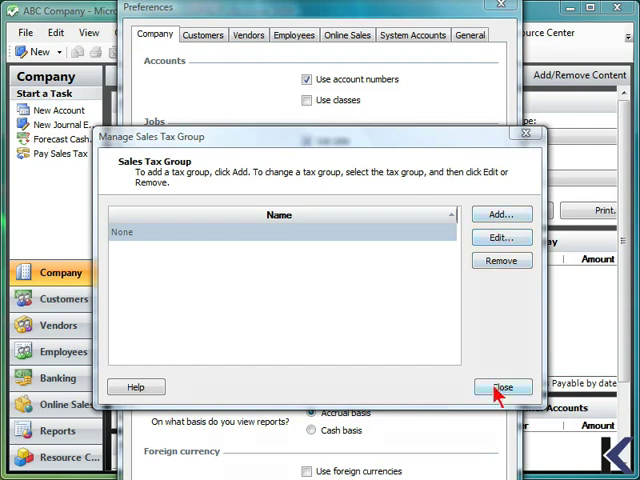
click(504, 387)
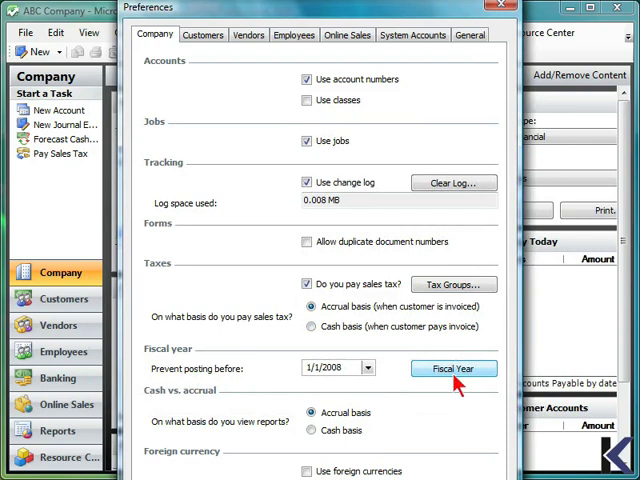
click(453, 368)
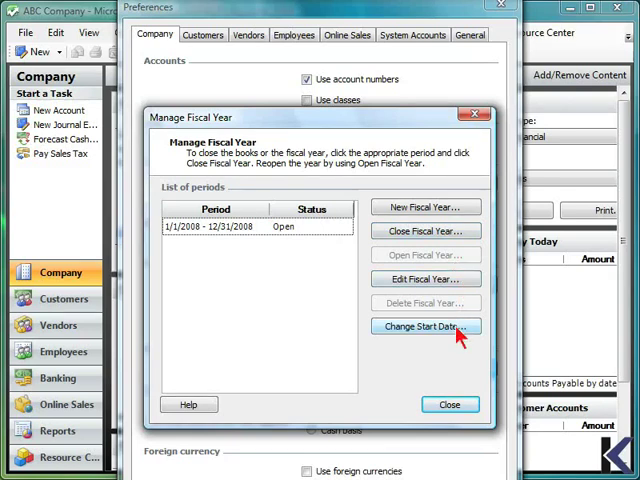
click(449, 404)
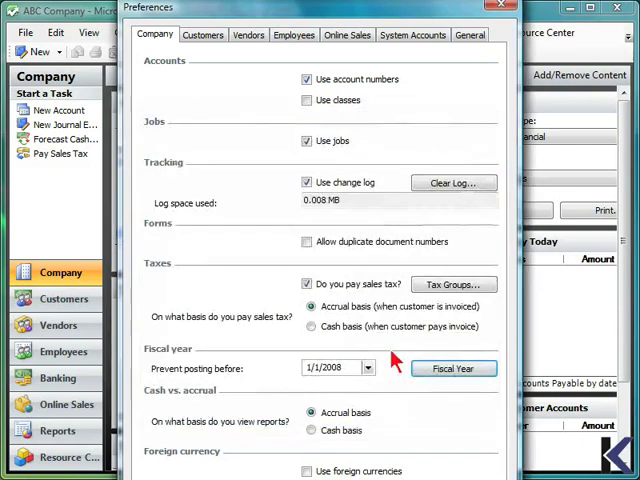
Review the Customers and Vendors preference pages and the 1099 vendor categories, unchanged.
click(203, 35)
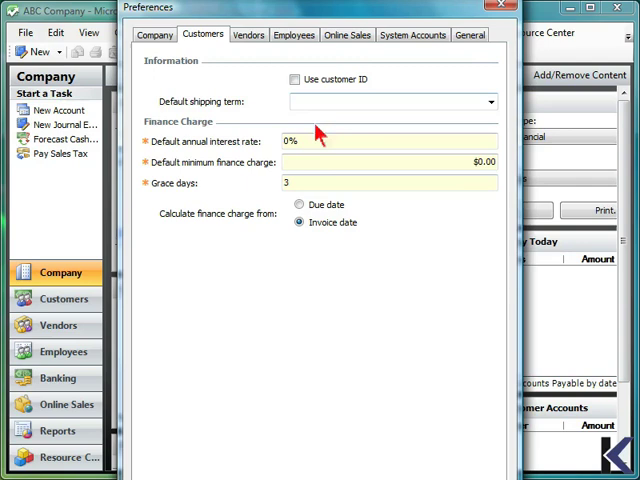
mouse_move(250, 178)
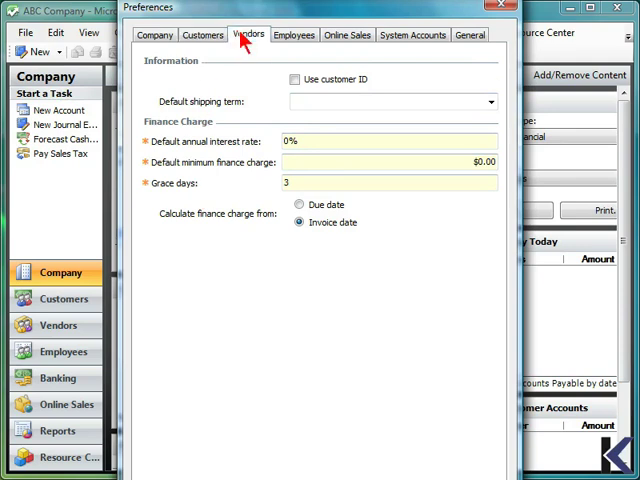
click(248, 34)
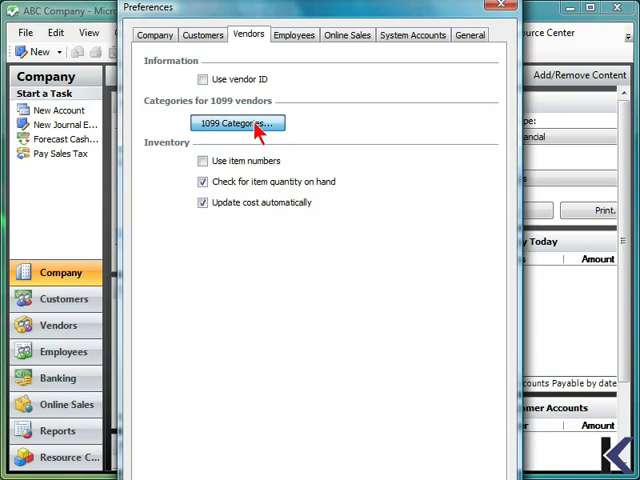
click(237, 123)
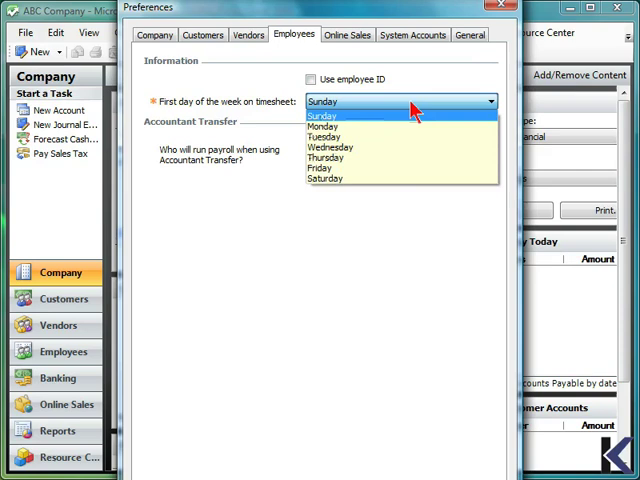
Keep Sunday as the timesheet week start and choose to run payroll in-house.
click(322, 115)
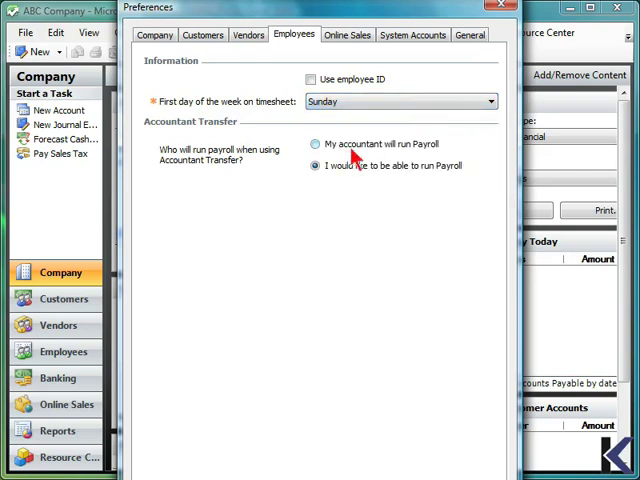
click(315, 165)
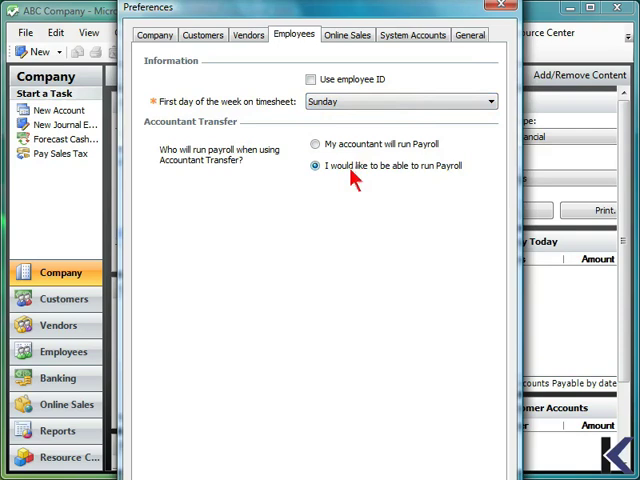
click(347, 34)
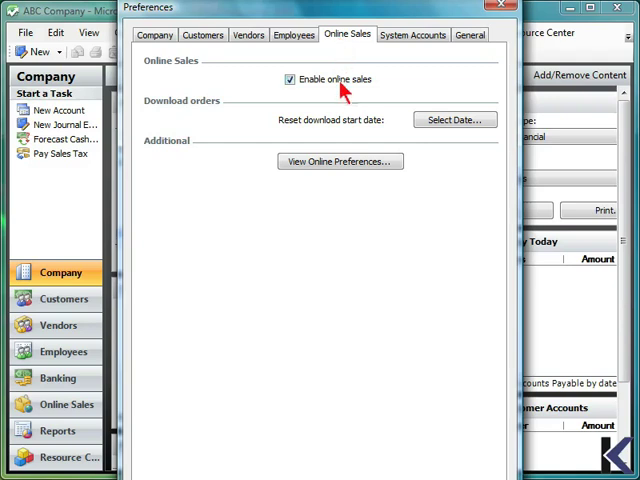
mouse_move(455, 119)
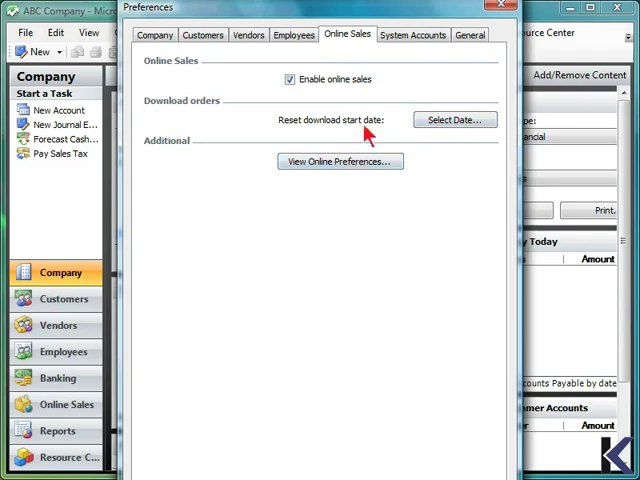
Confirm online sales is enabled and move on to the System Accounts preferences.
click(412, 34)
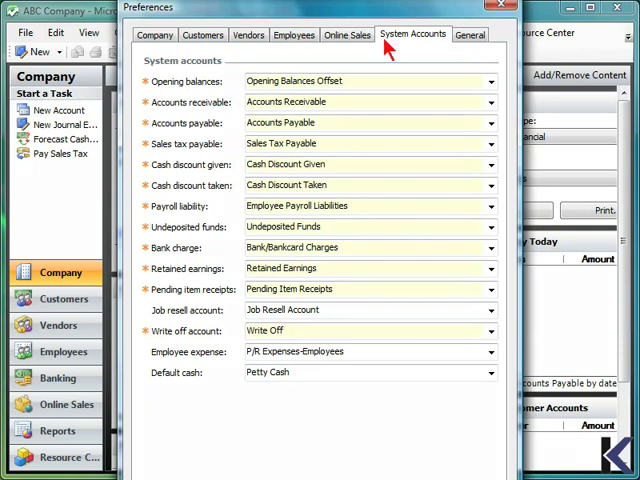
mouse_move(198, 90)
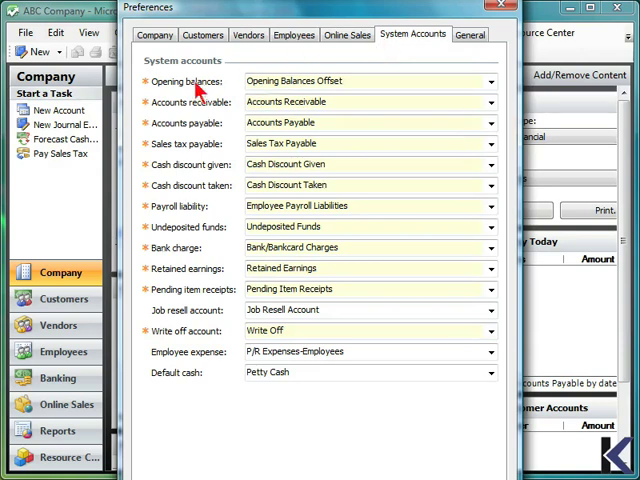
mouse_move(225, 137)
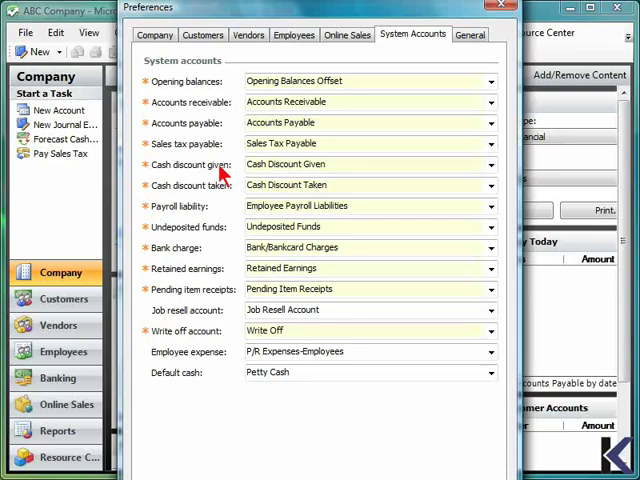
mouse_move(222, 225)
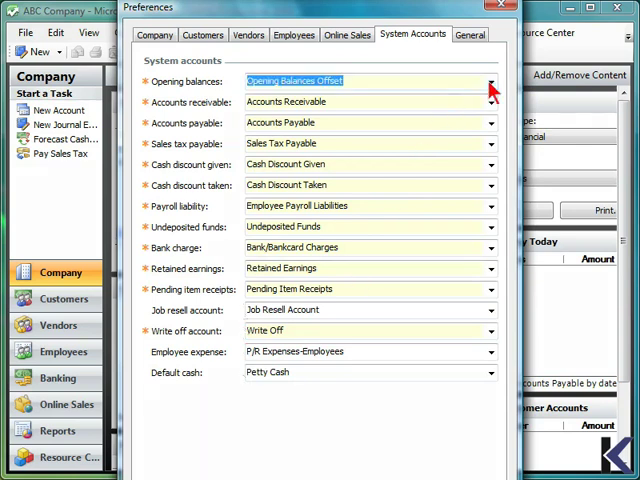
Open the Opening balances account list, showing Opening Balances Offset assigned.
click(490, 81)
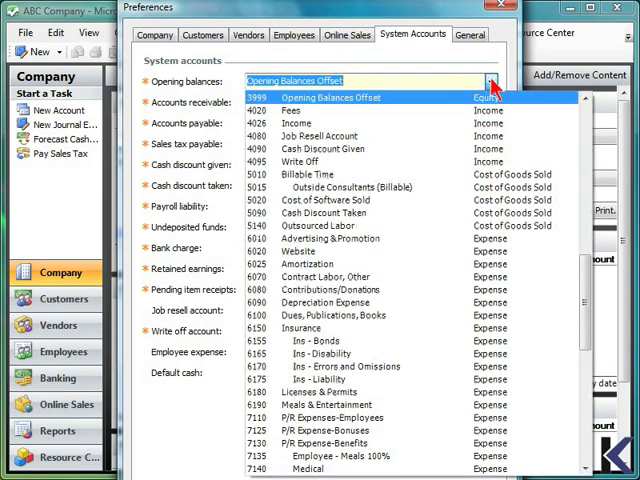
Close the account list and view the General preferences, with sounds enabled.
click(470, 34)
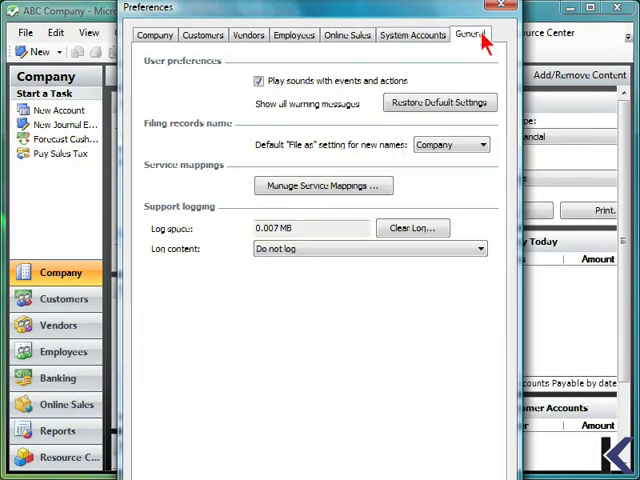
mouse_move(227, 113)
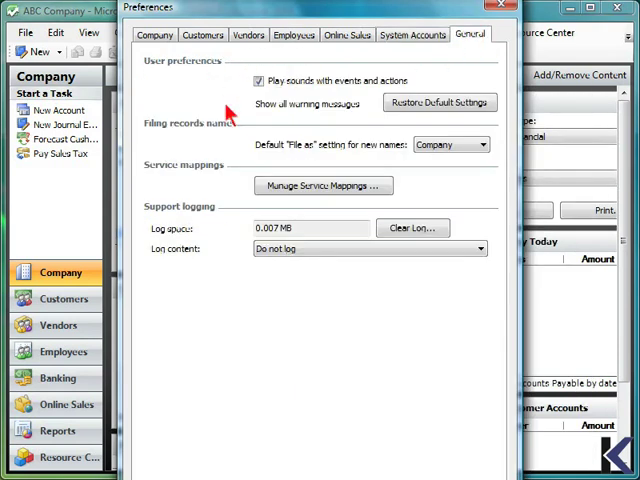
mouse_move(338, 160)
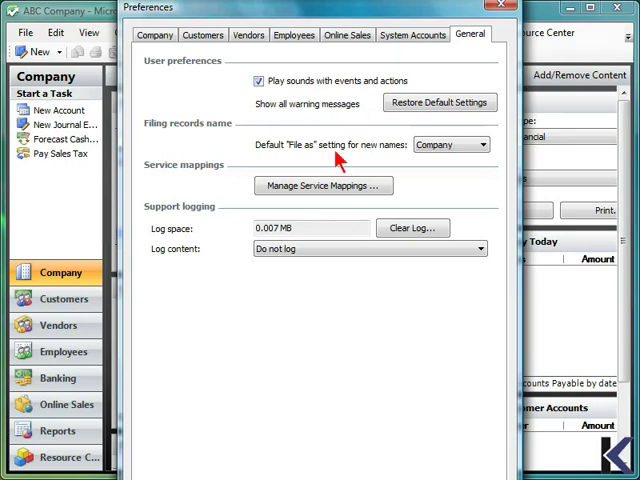